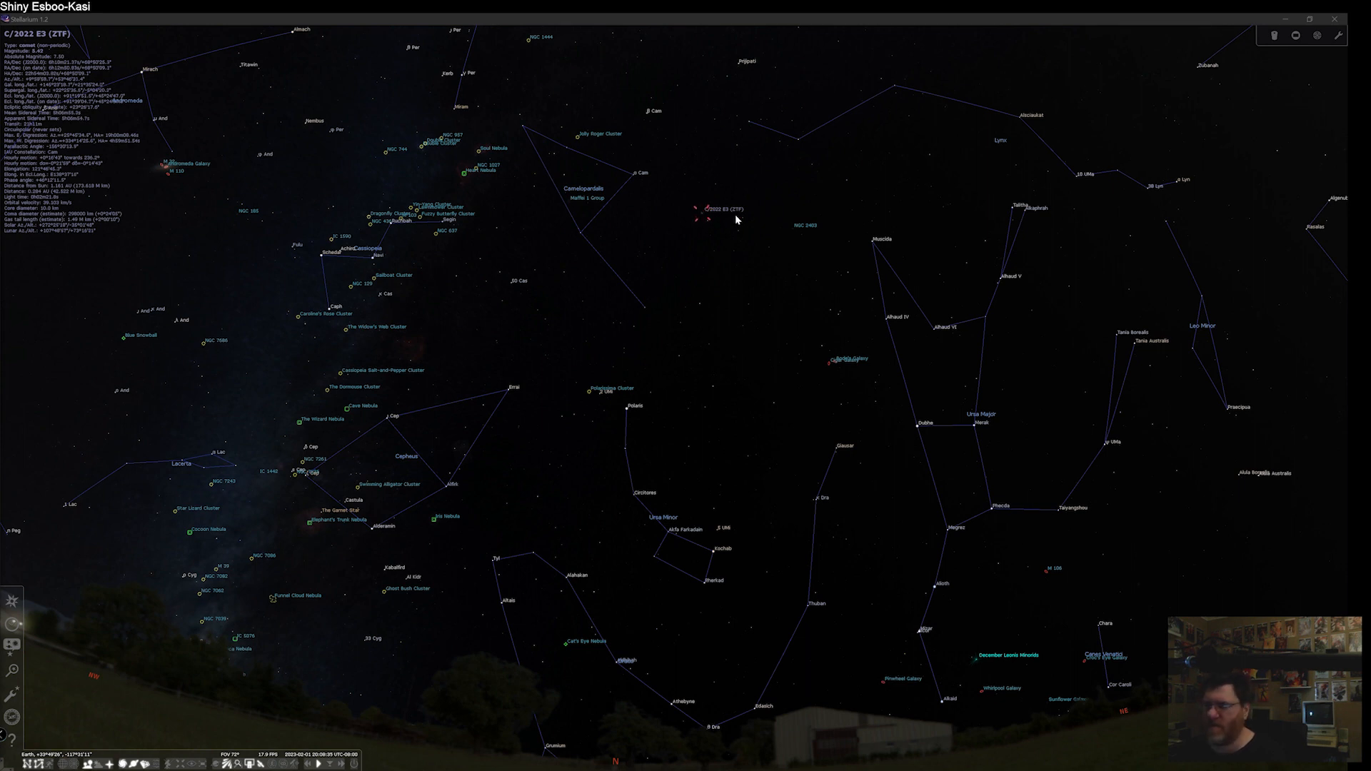
Reselect comet C/2022 E3 (ZTF) in the sky view.
click(703, 212)
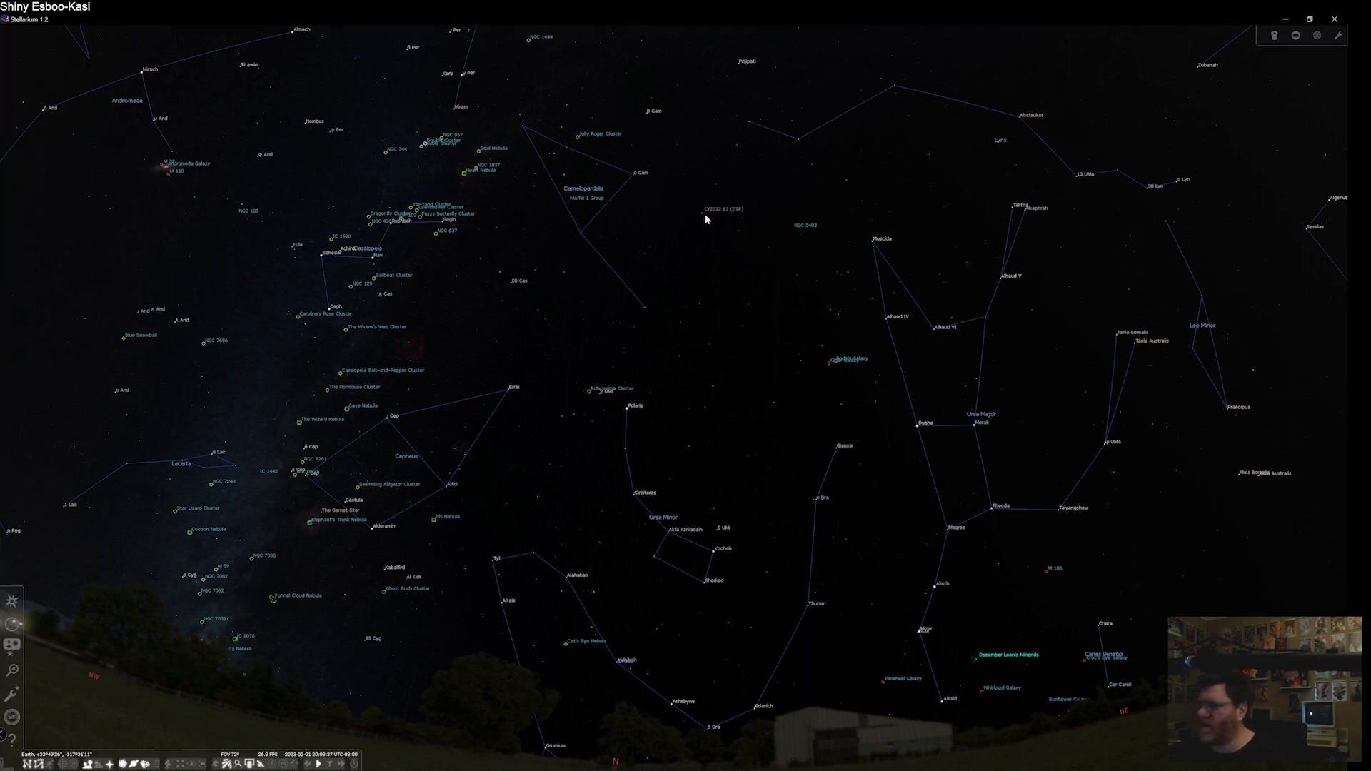
click(701, 211)
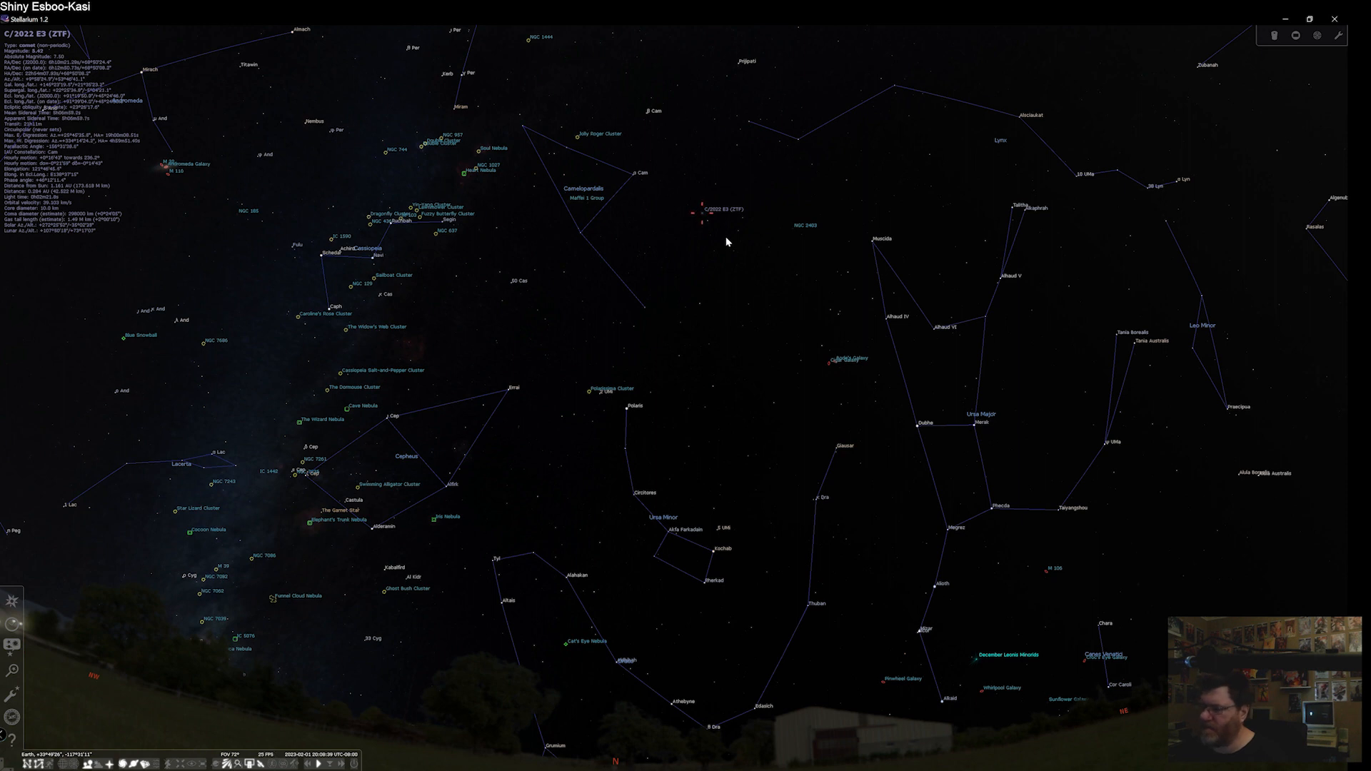
mouse_move(11, 691)
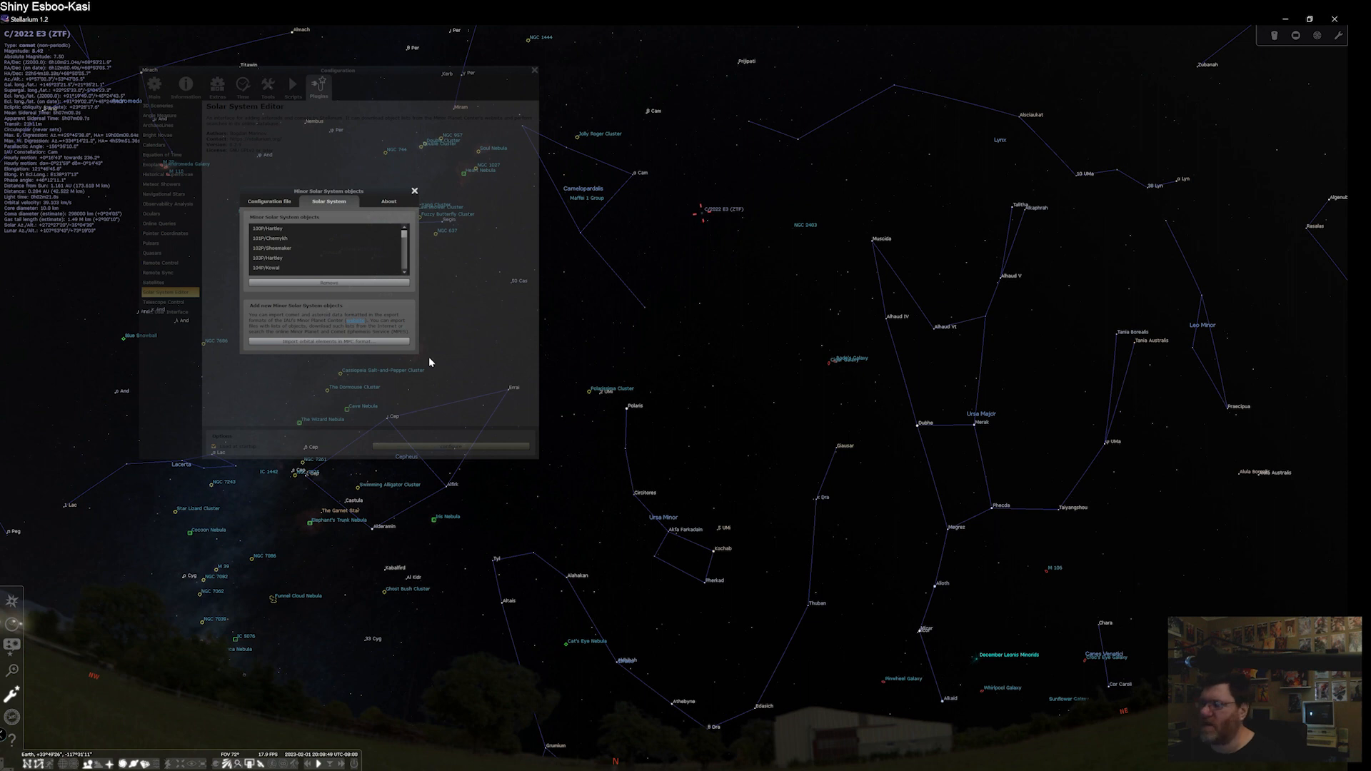
mouse_move(412, 311)
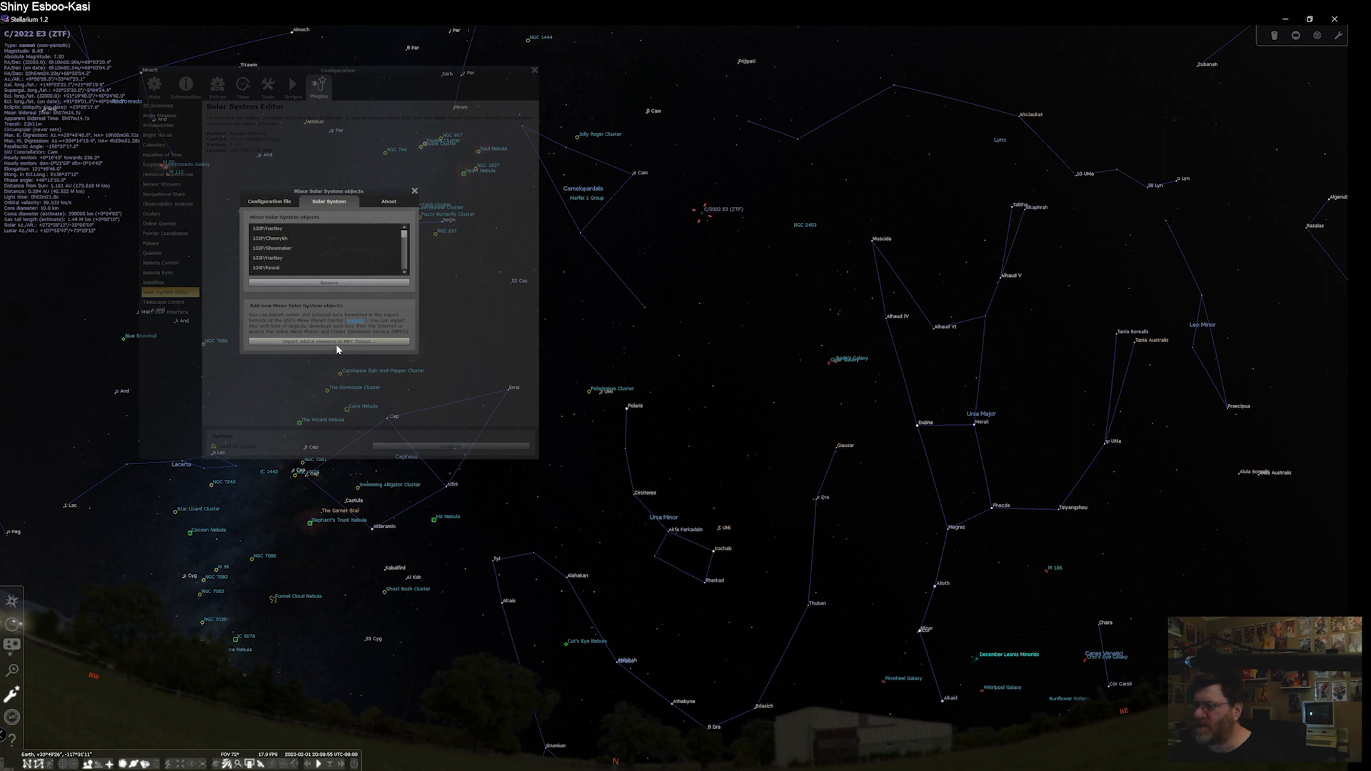
Start an MPC-format import of Comets with an online comet list as the data source.
click(327, 341)
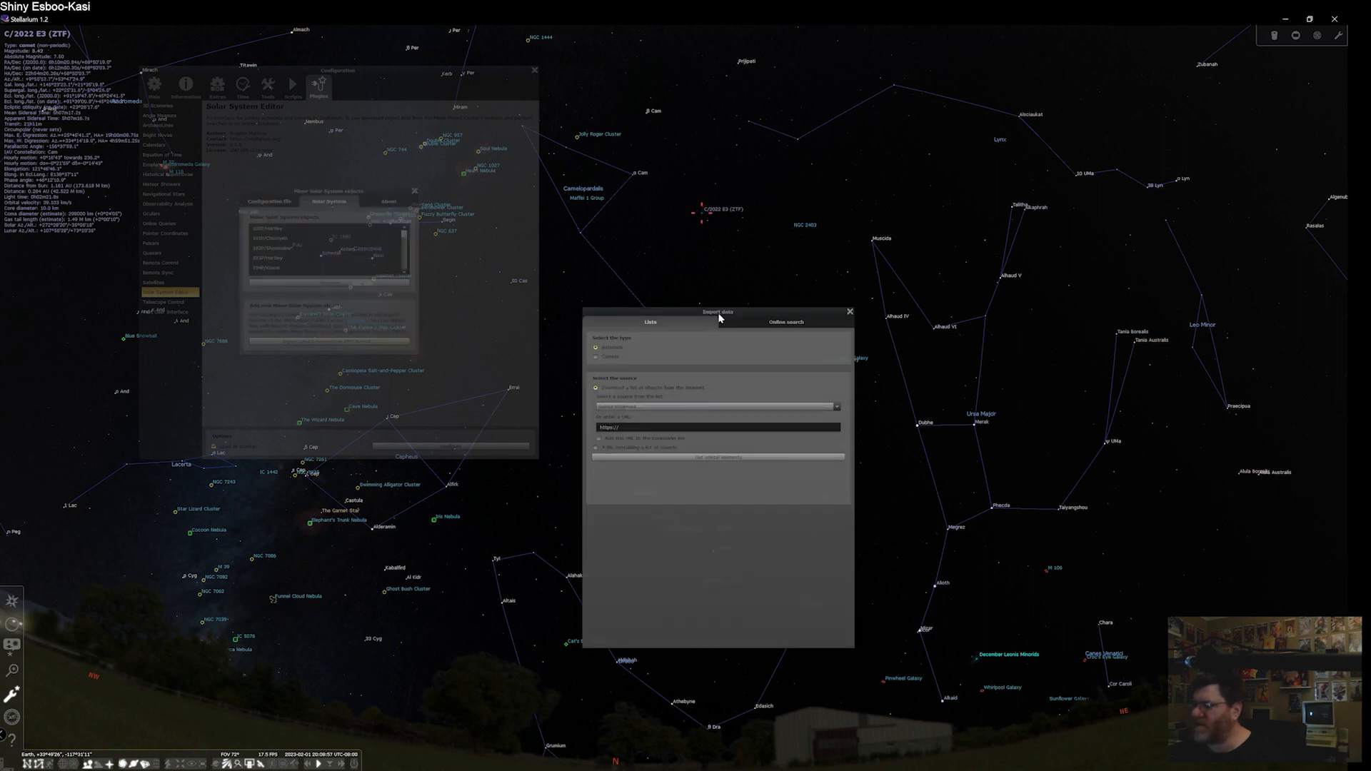
drag(716, 311, 453, 126)
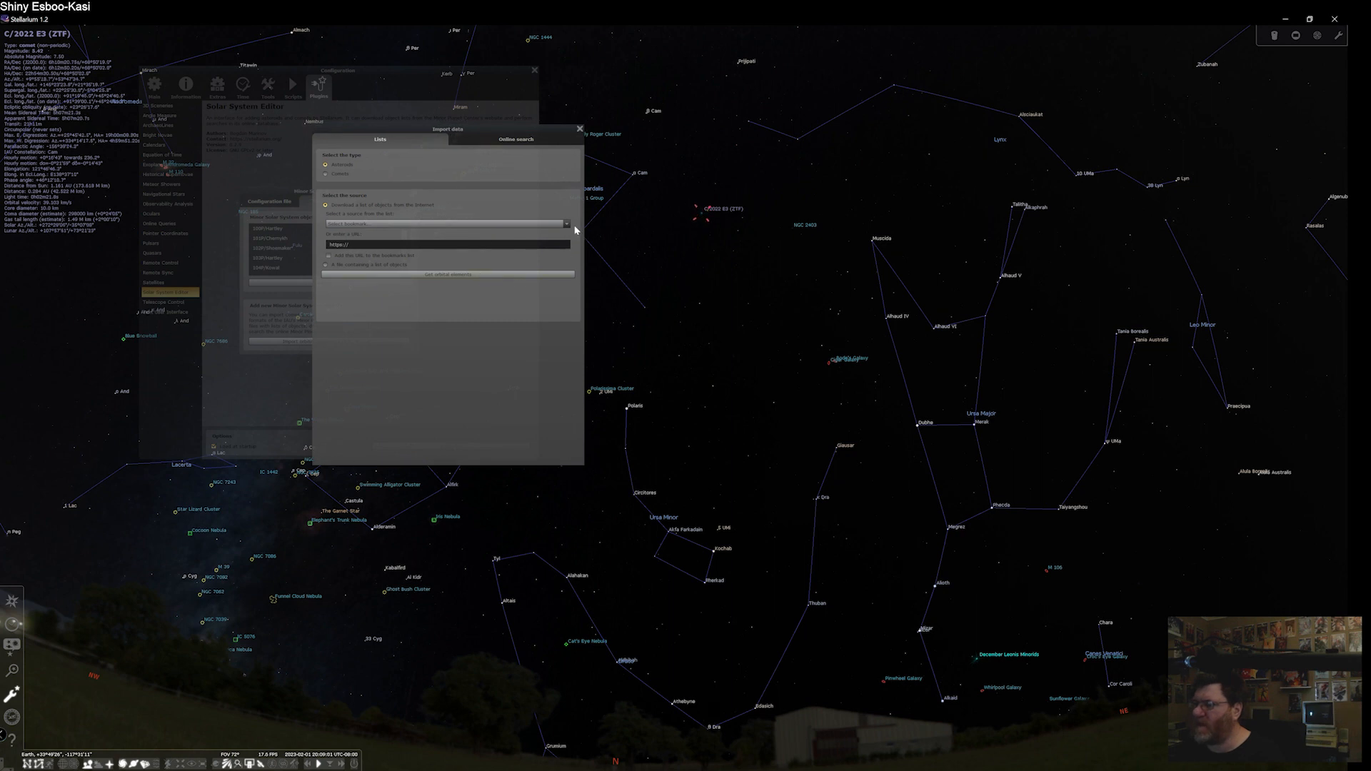
click(564, 223)
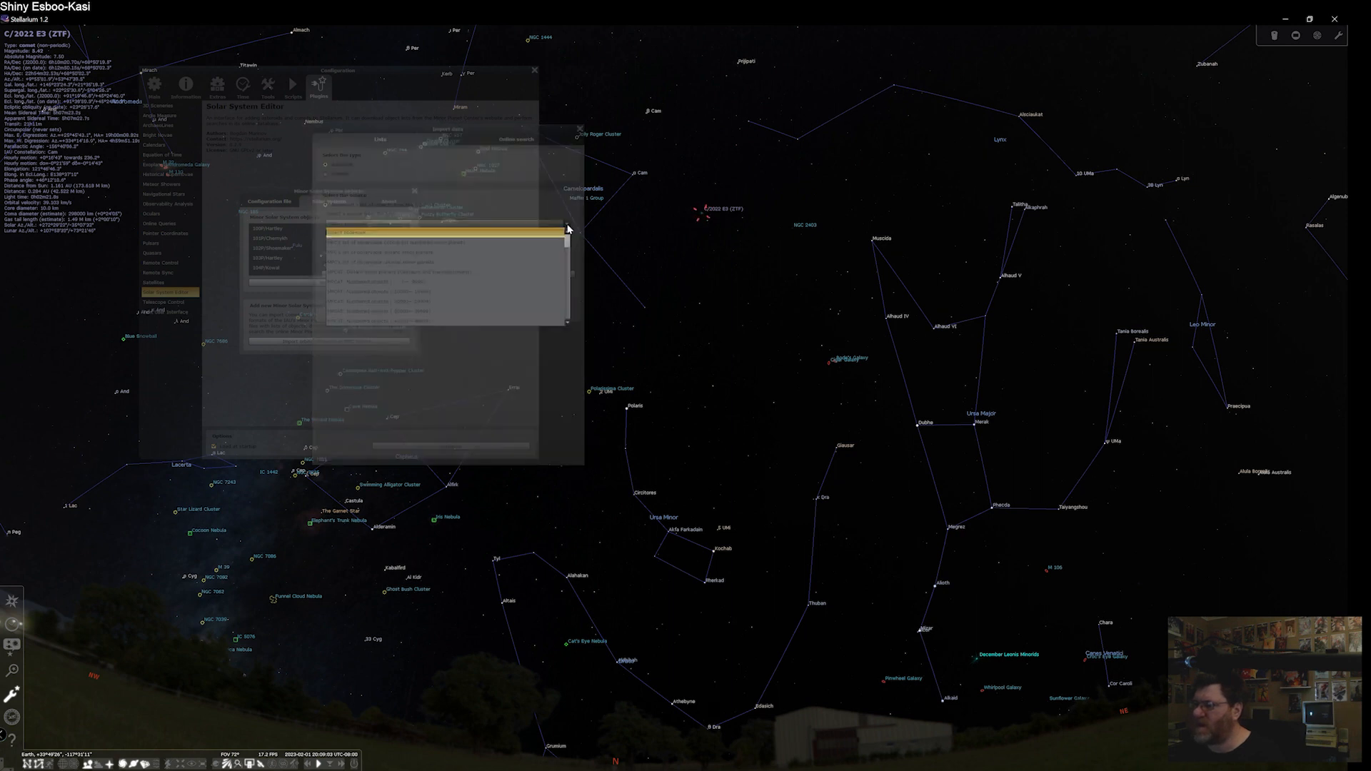
click(568, 223)
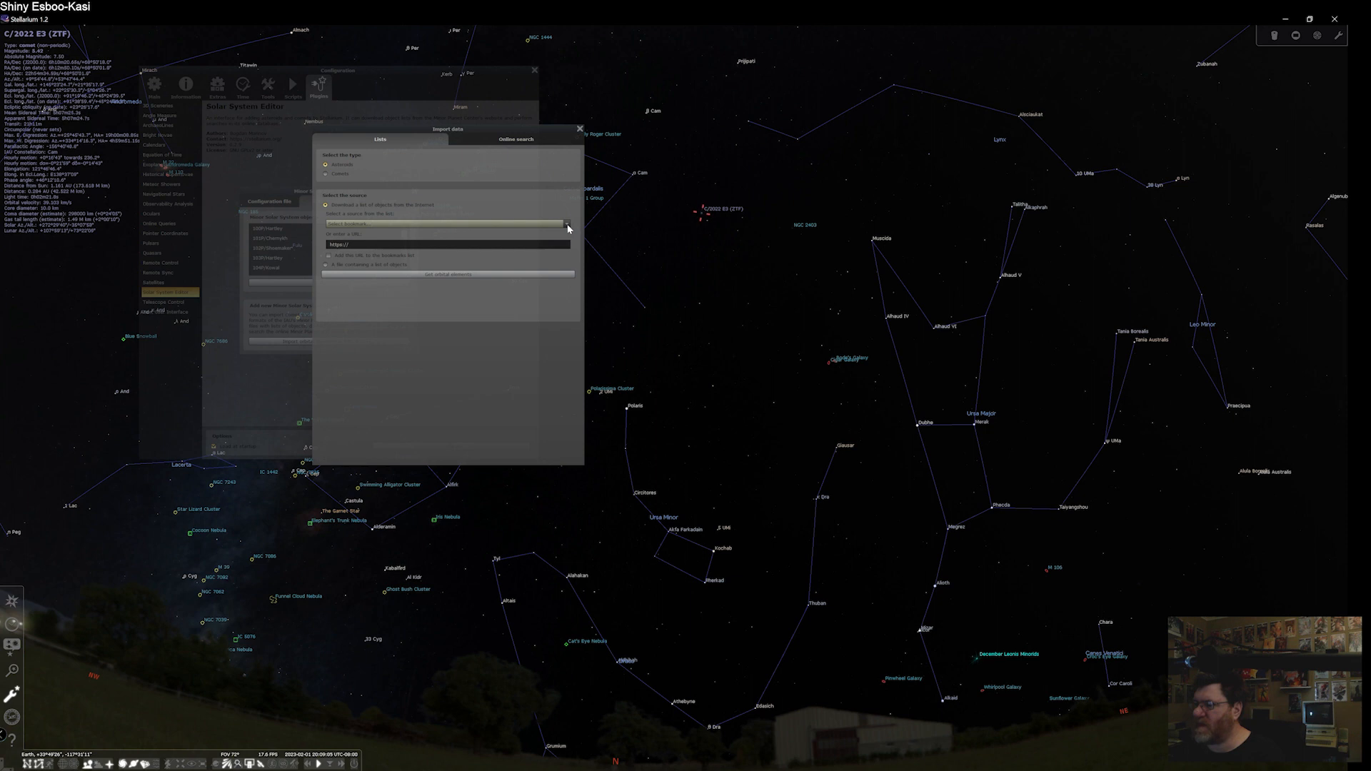
click(327, 177)
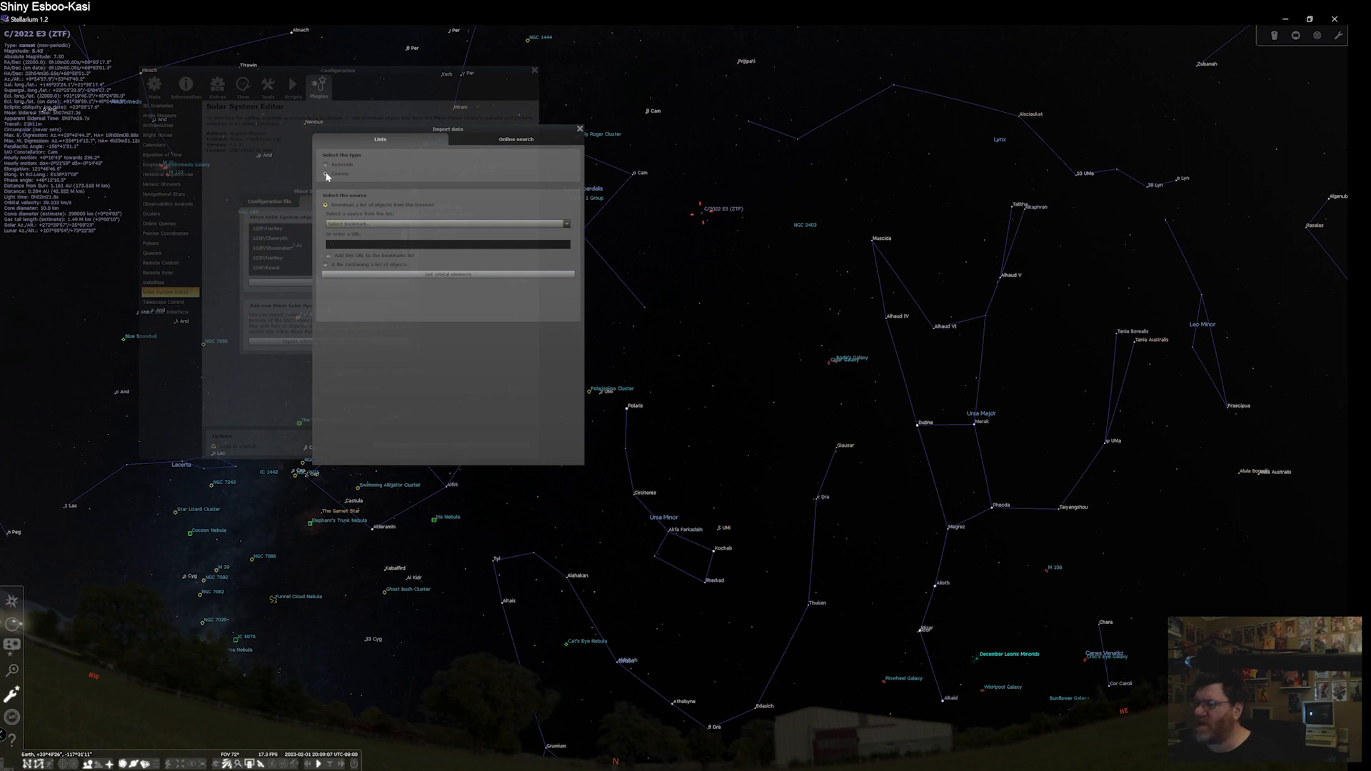
click(325, 174)
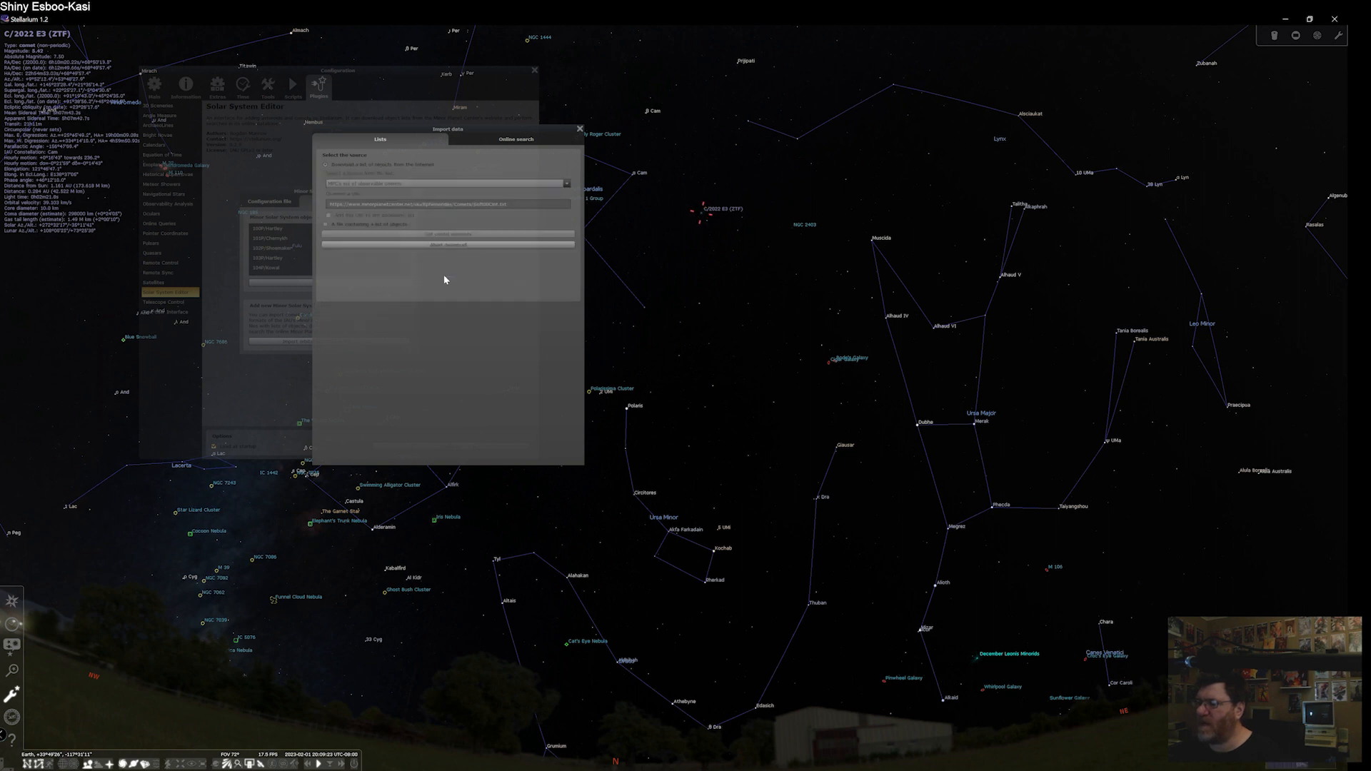
Download the comet orbital elements and browse the Objects found list.
click(447, 233)
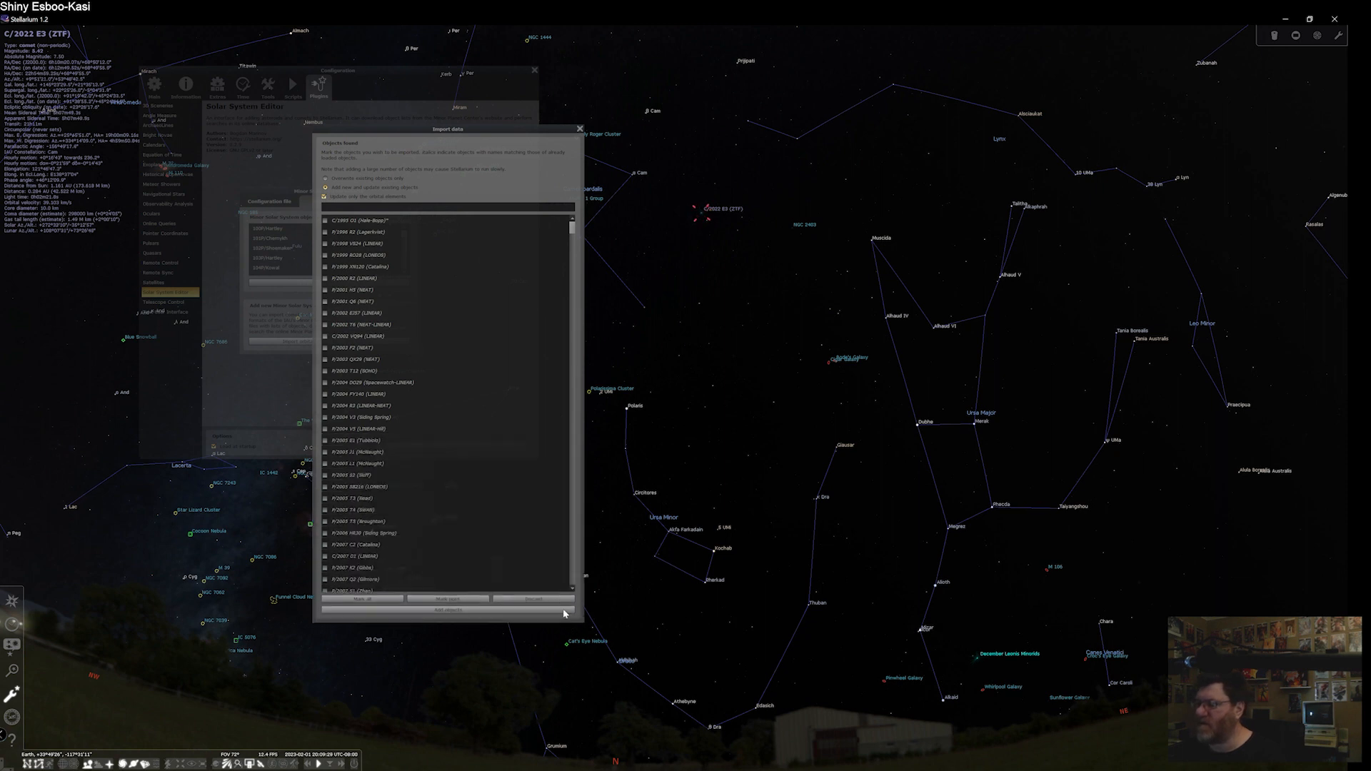
scroll(down, 3)
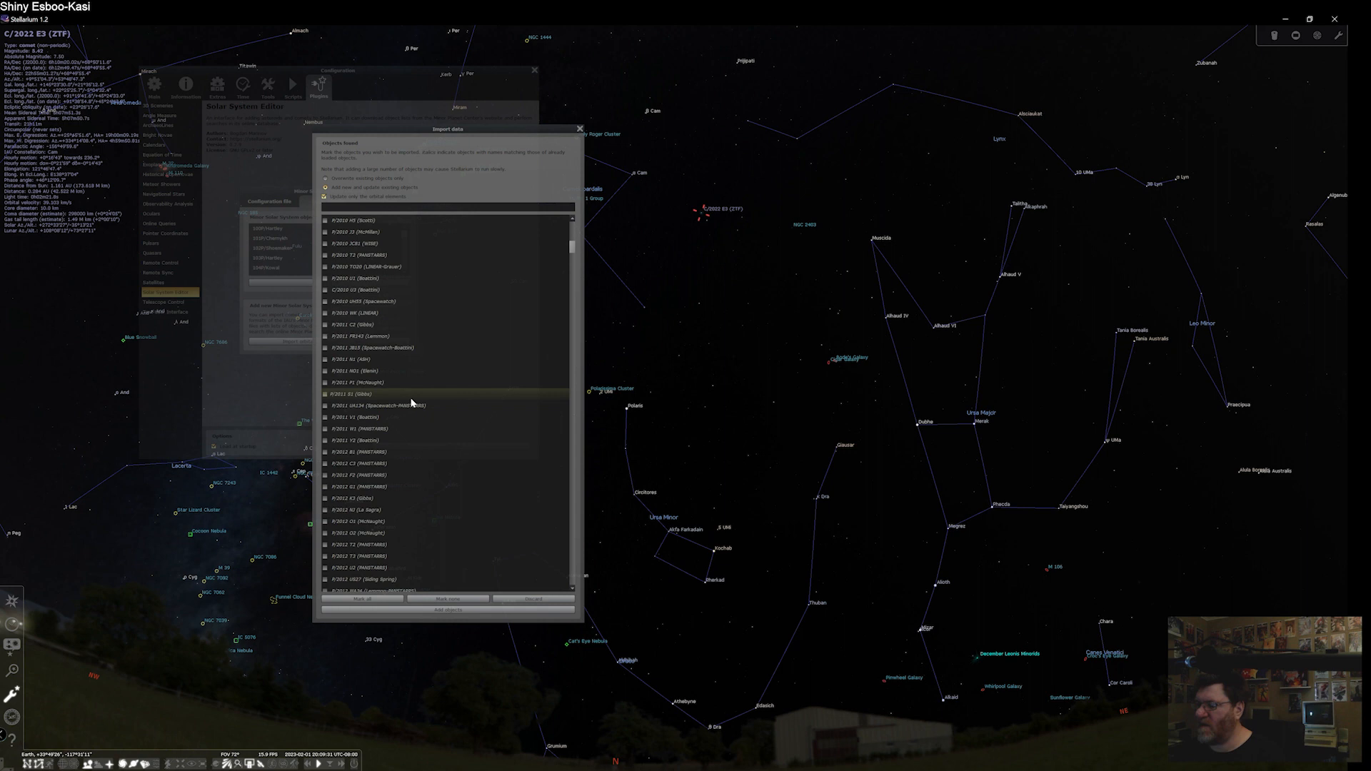
scroll(down, 3)
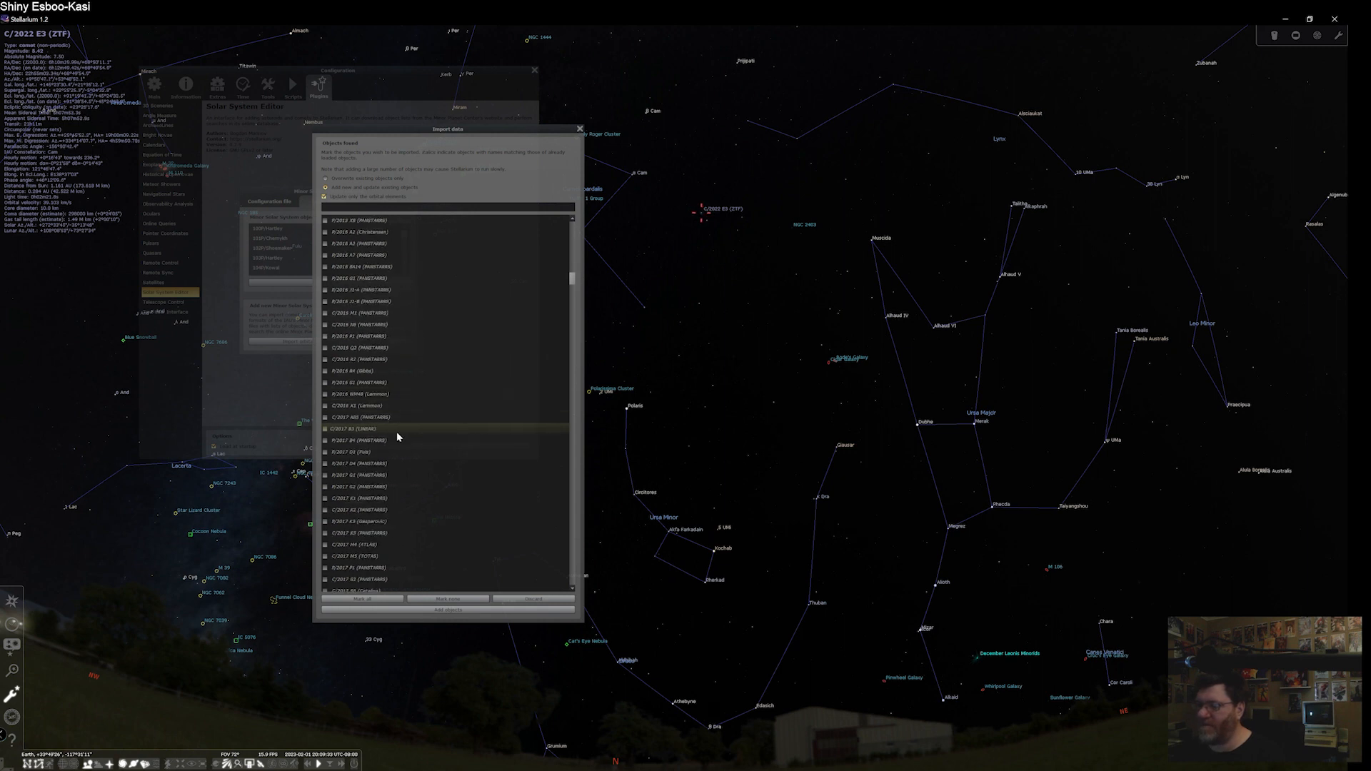
scroll(down, 3)
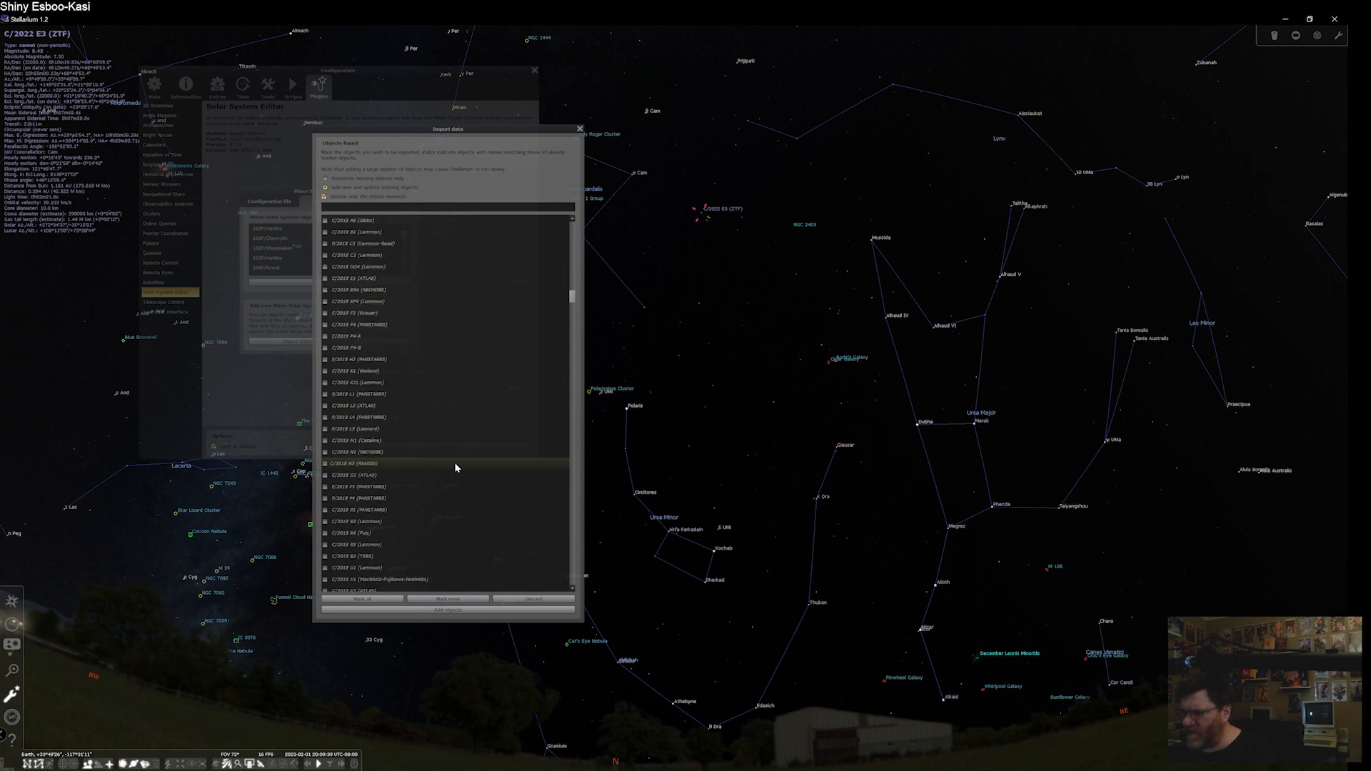
scroll(down, 3)
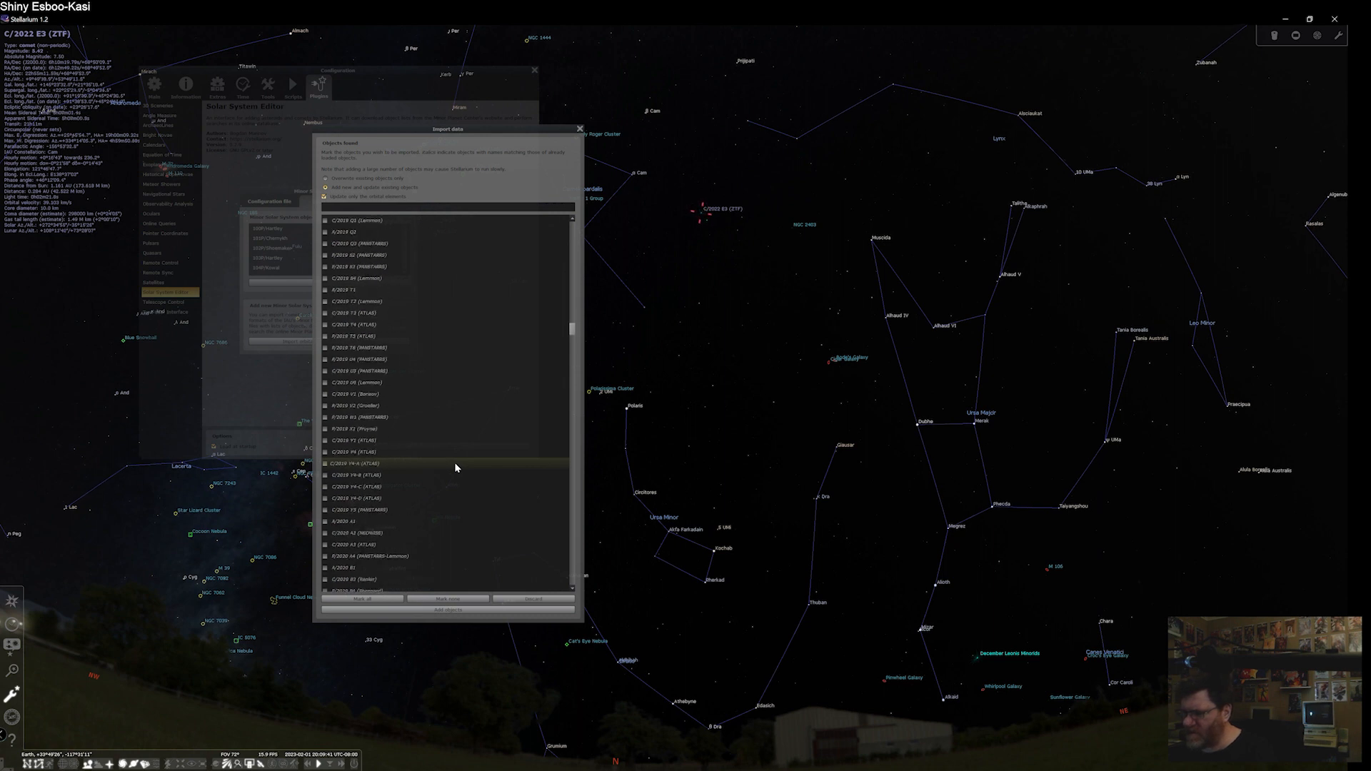
scroll(down, 3)
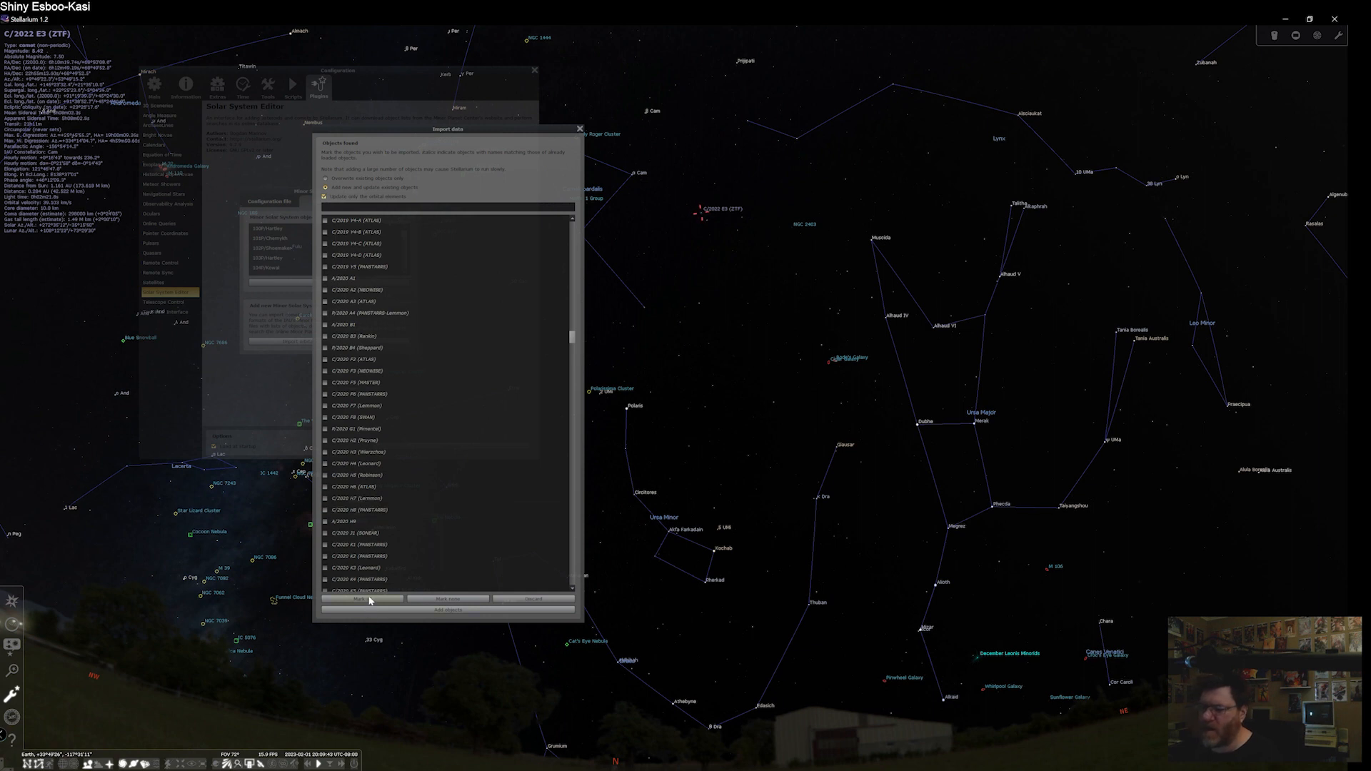
click(370, 598)
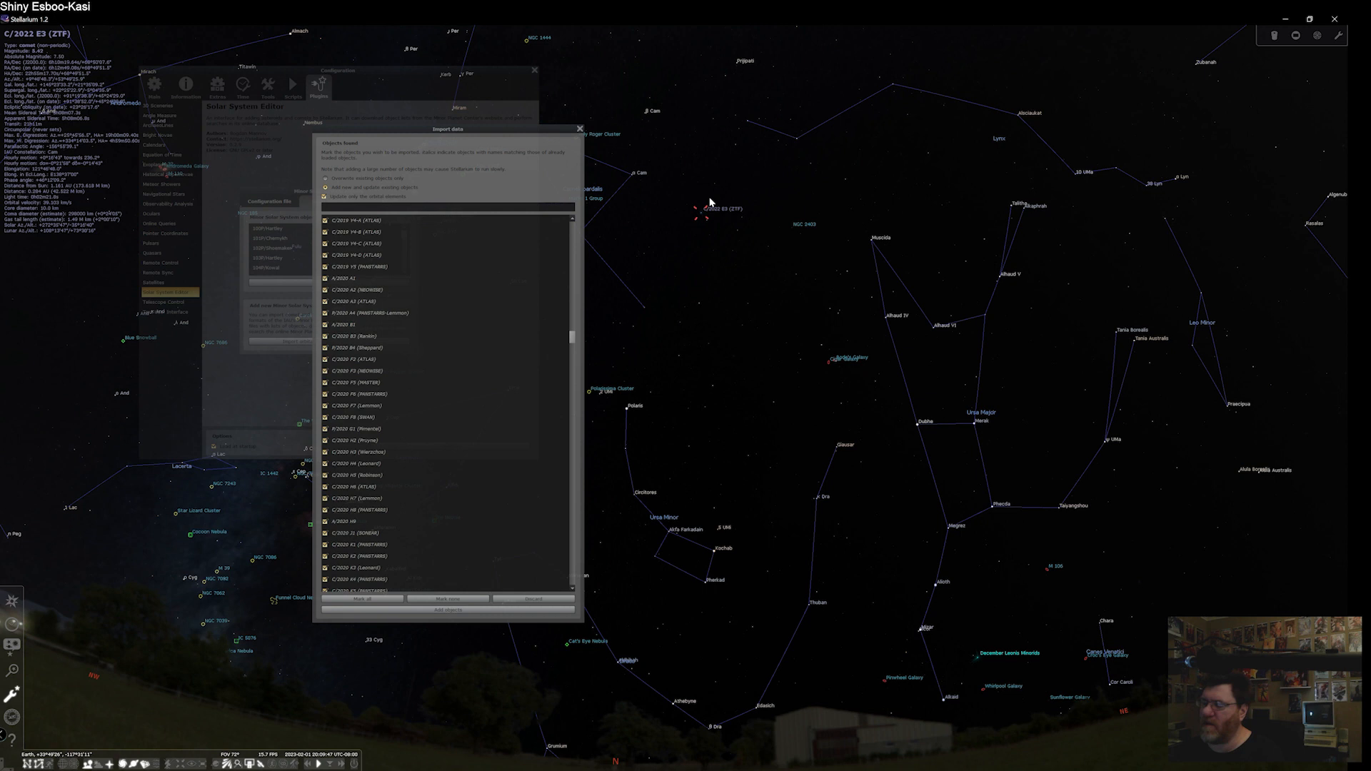
mouse_move(919, 162)
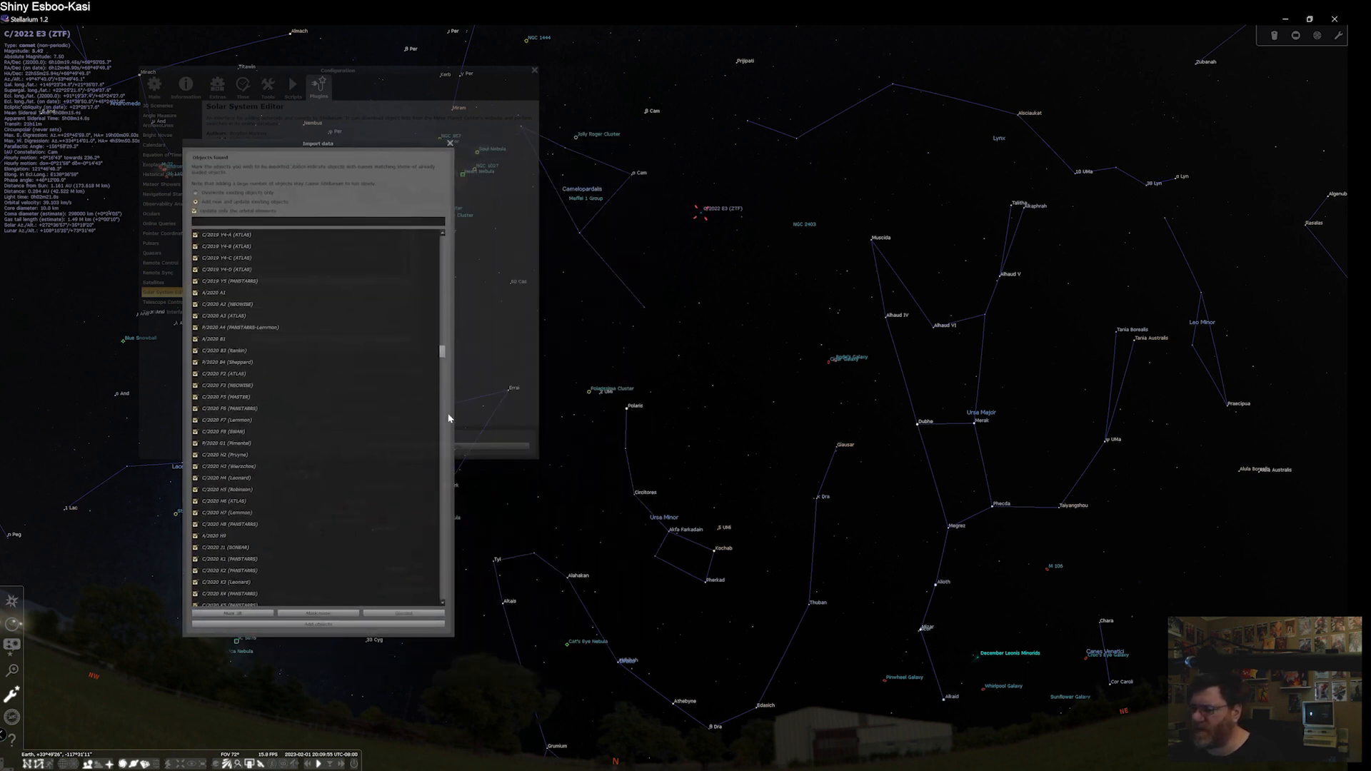
mouse_move(443, 363)
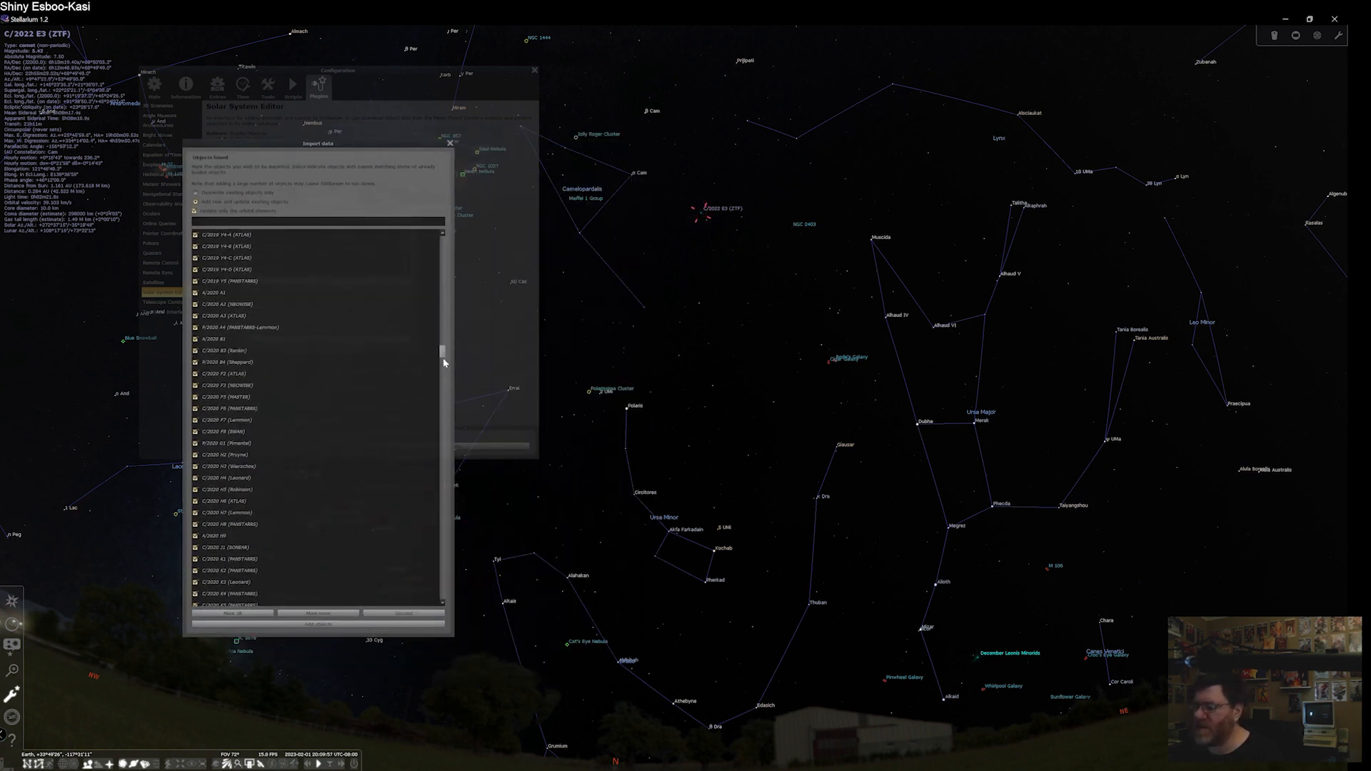
Mark C/2022 E3 (ZTF) for import, add it and close the editor windows.
scroll(down, 3)
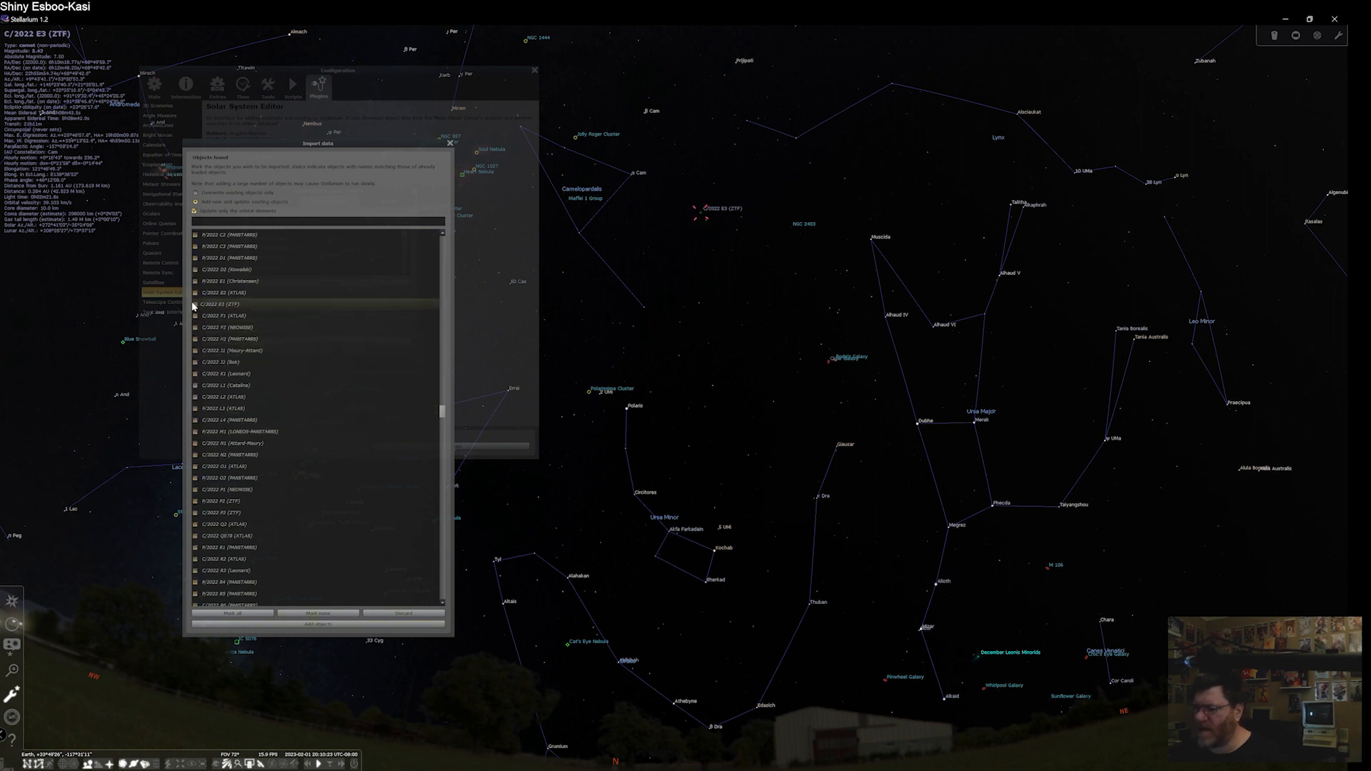
click(198, 304)
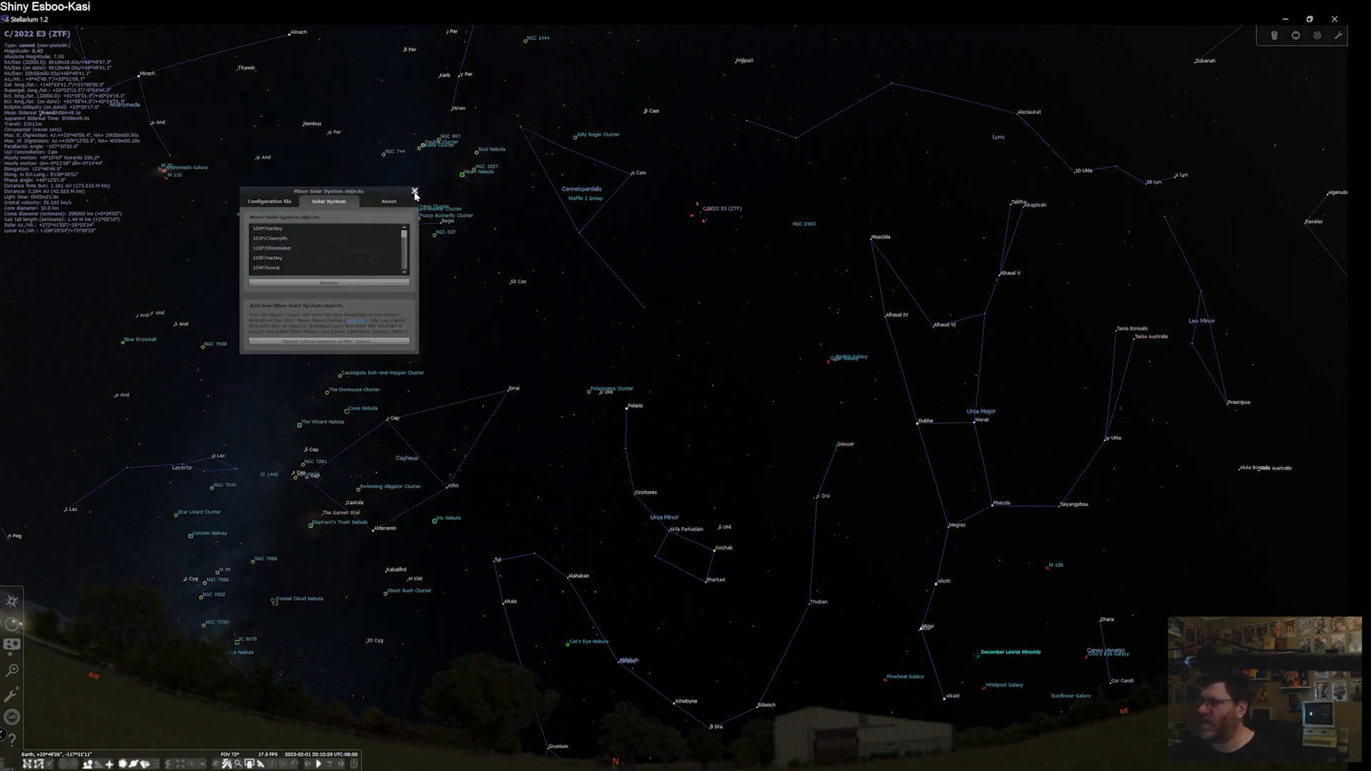
click(417, 190)
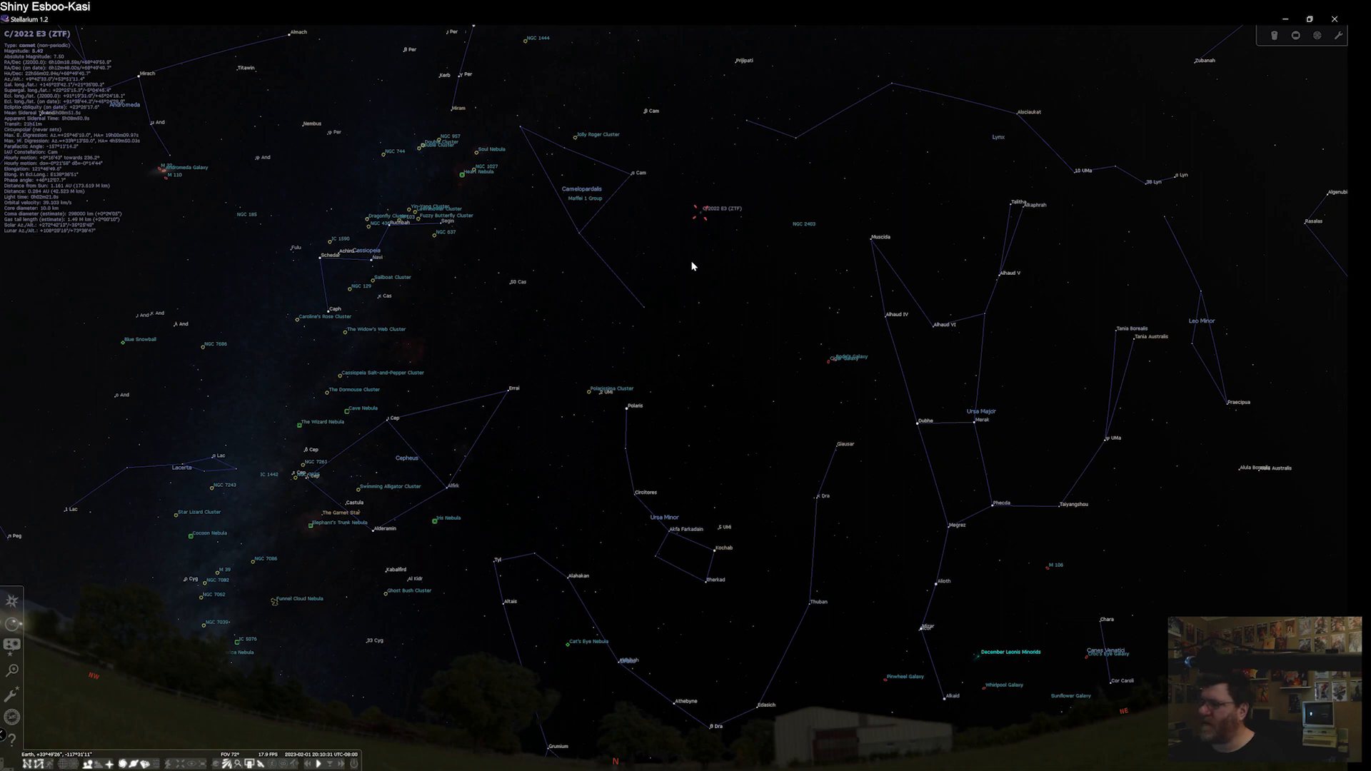